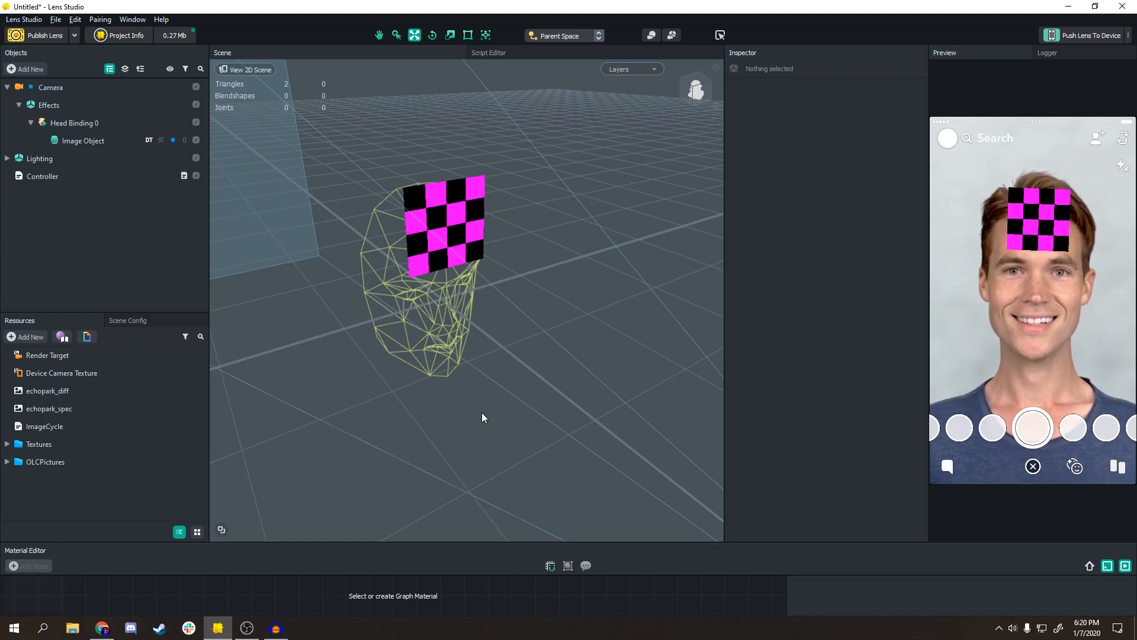
Review the ImageCycle script's UpdateEvent block (lines 11–18), then select the Controller object
click(44, 426)
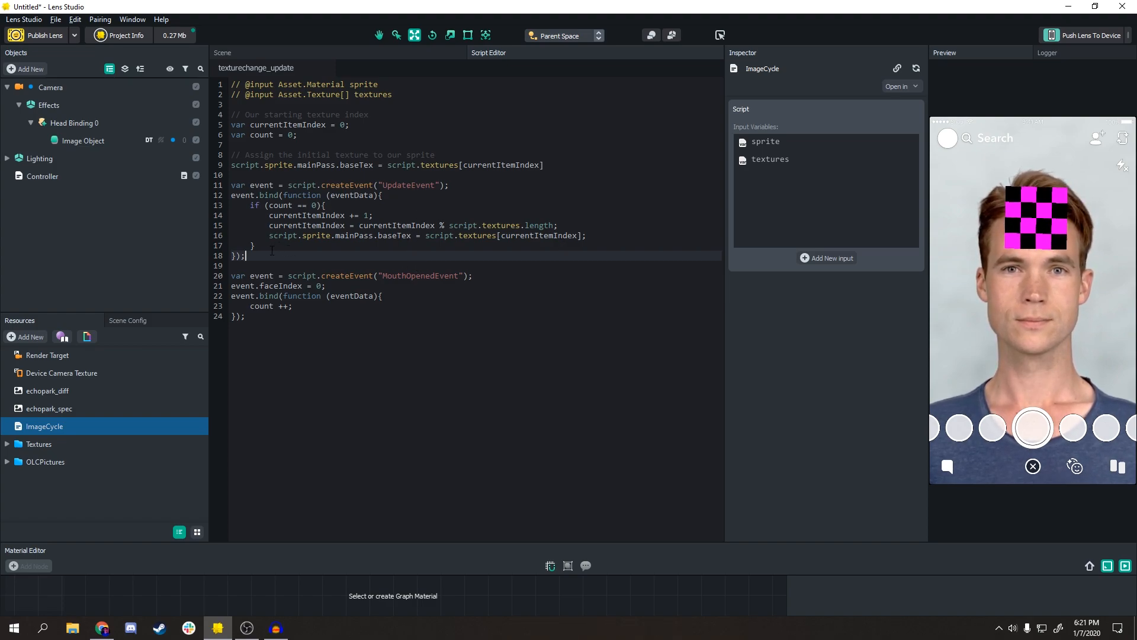
drag(230, 185, 246, 255)
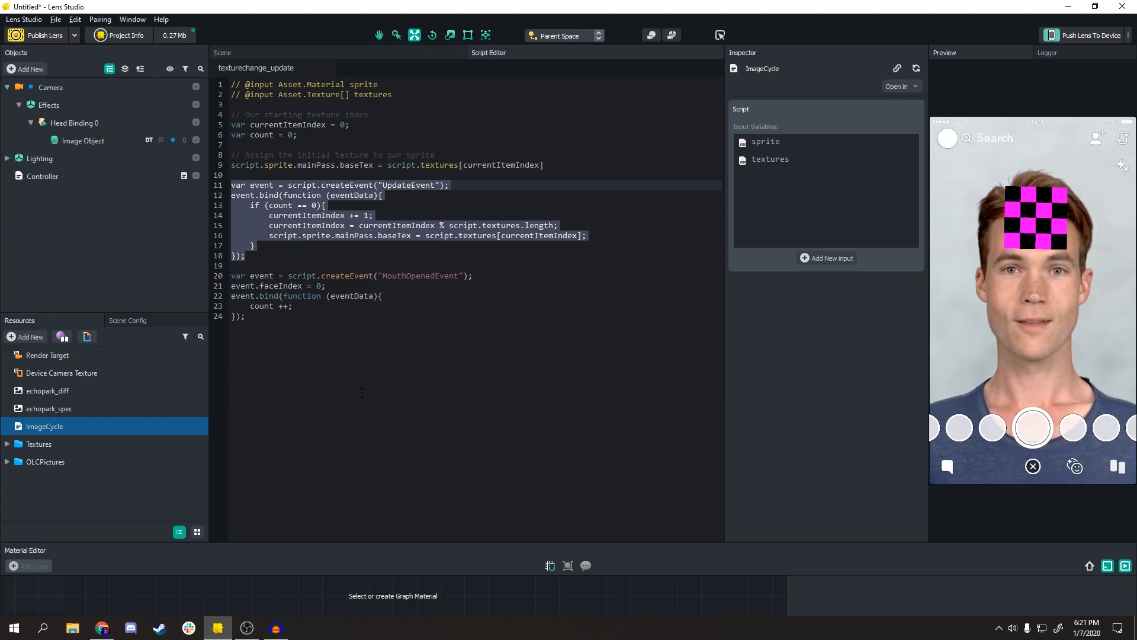
click(42, 176)
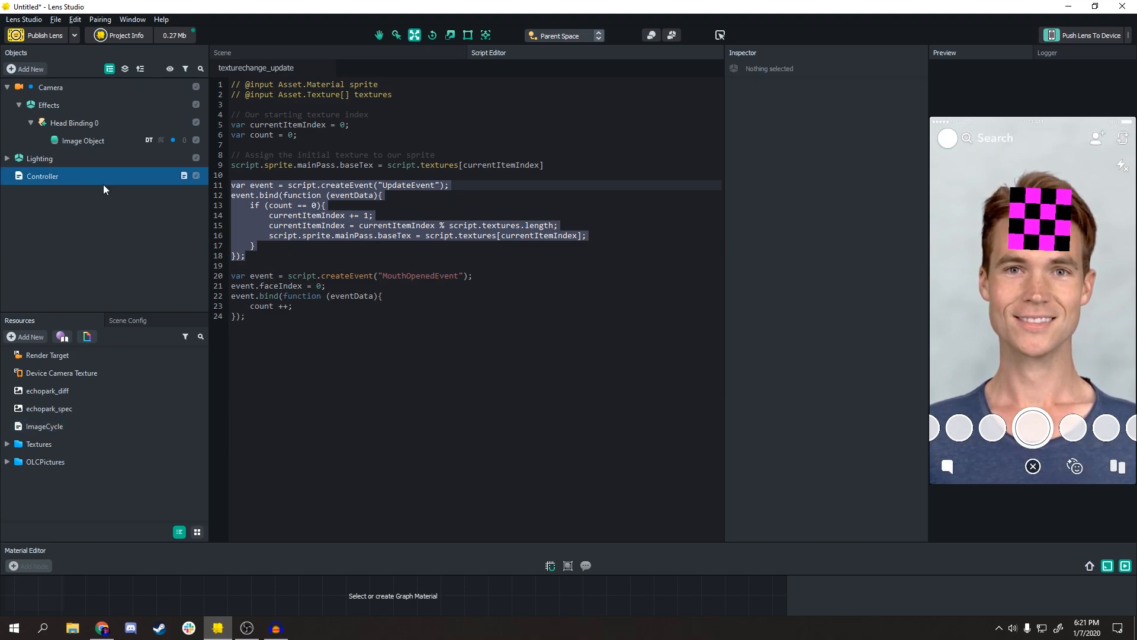
Clear the old texture values from the Controller's ImageCycle textures list before adding eight face textures
click(42, 175)
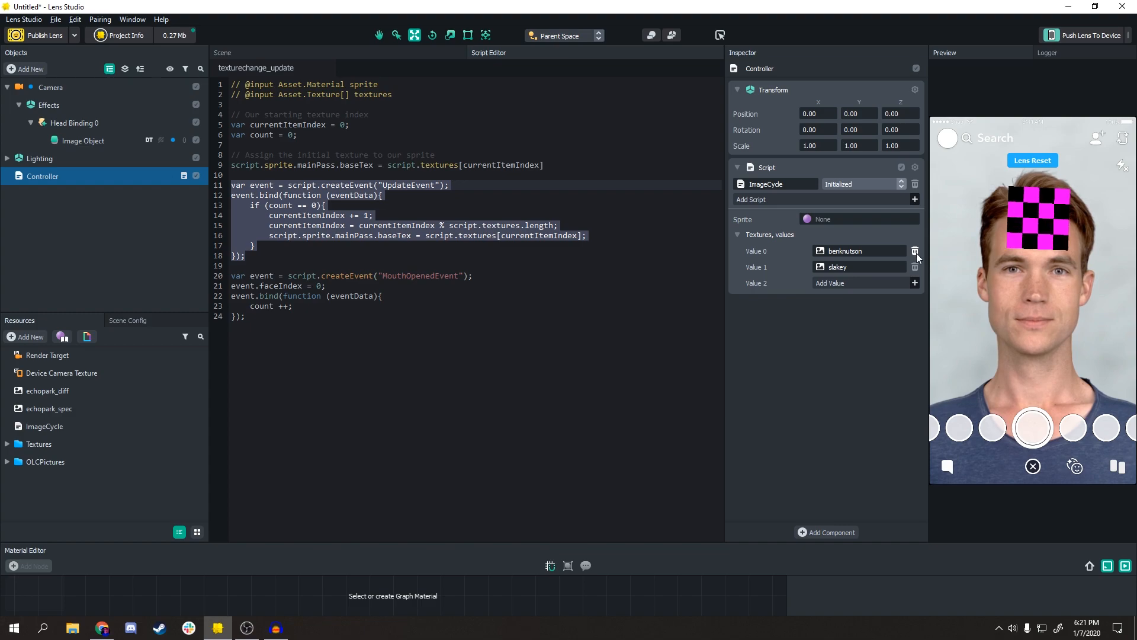
click(915, 251)
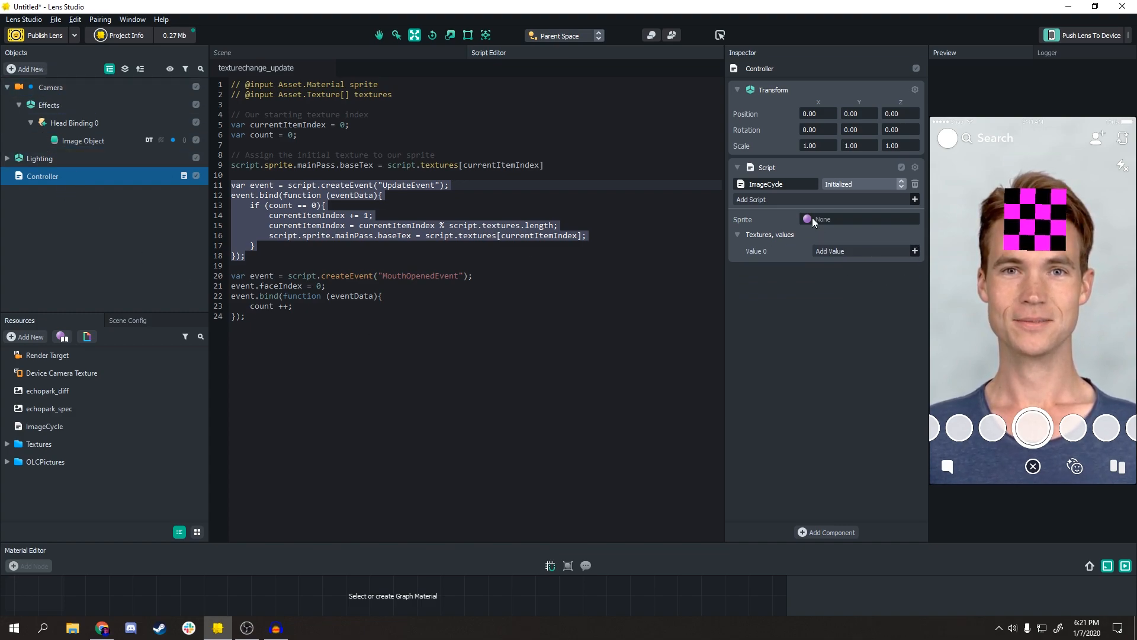
click(915, 251)
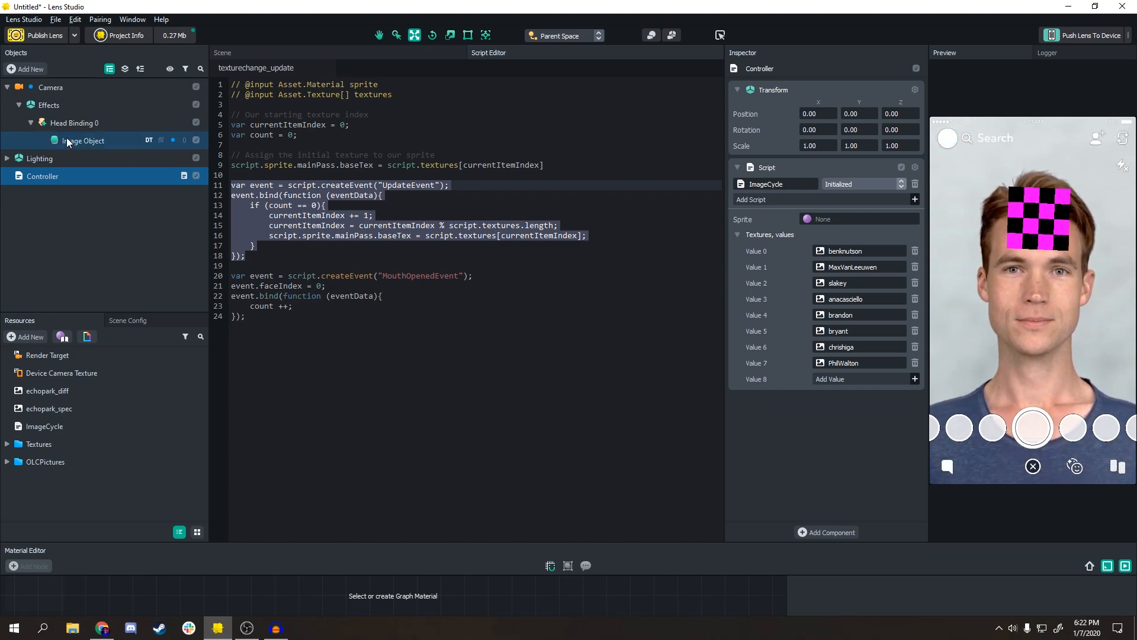
Assign a new Image material to the head-bound Image Object, then return to the Controller
click(82, 140)
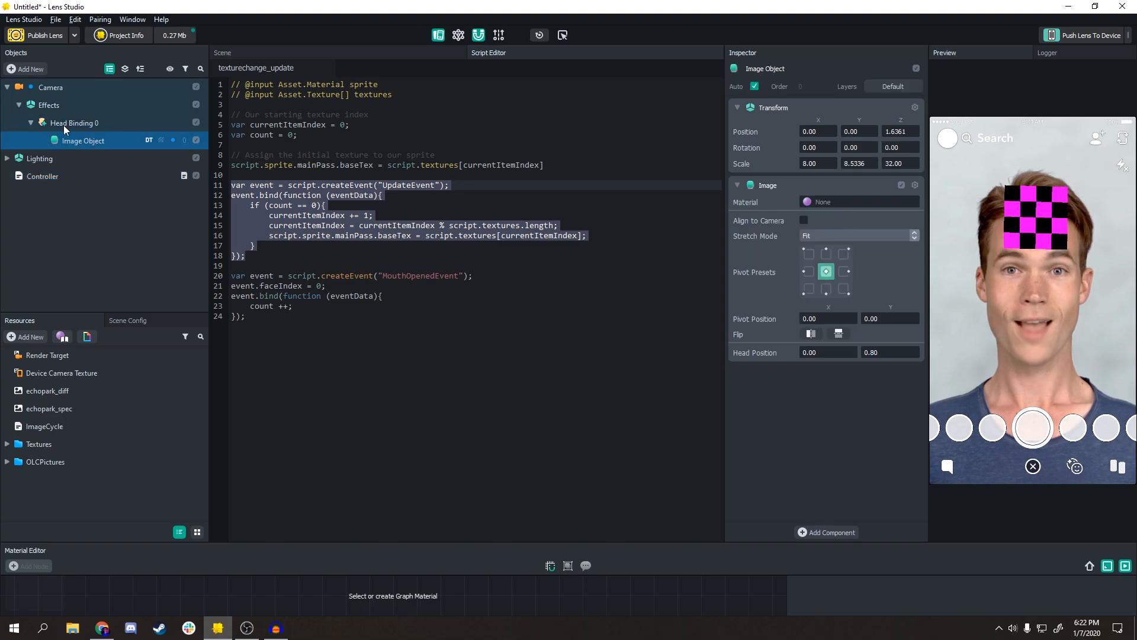
click(46, 355)
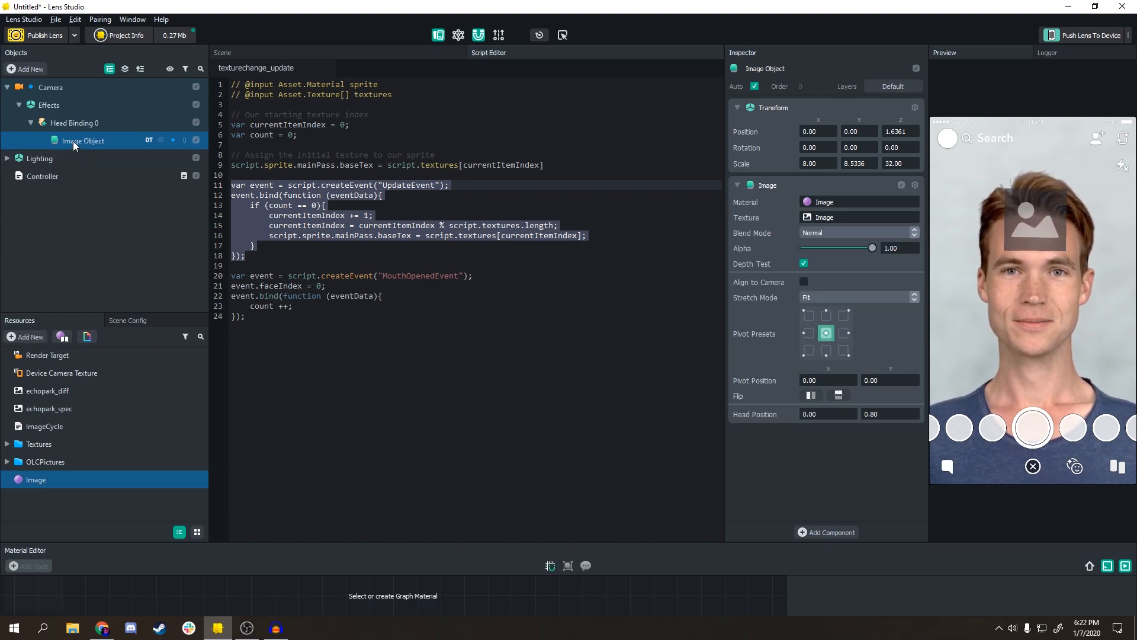
double_click(82, 140)
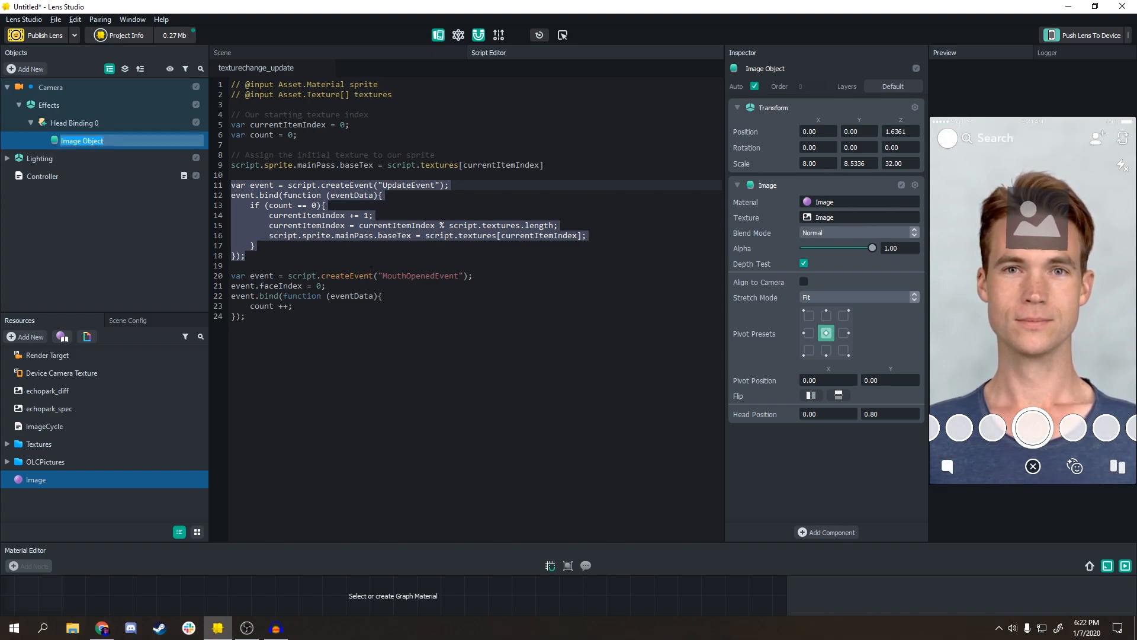
click(42, 175)
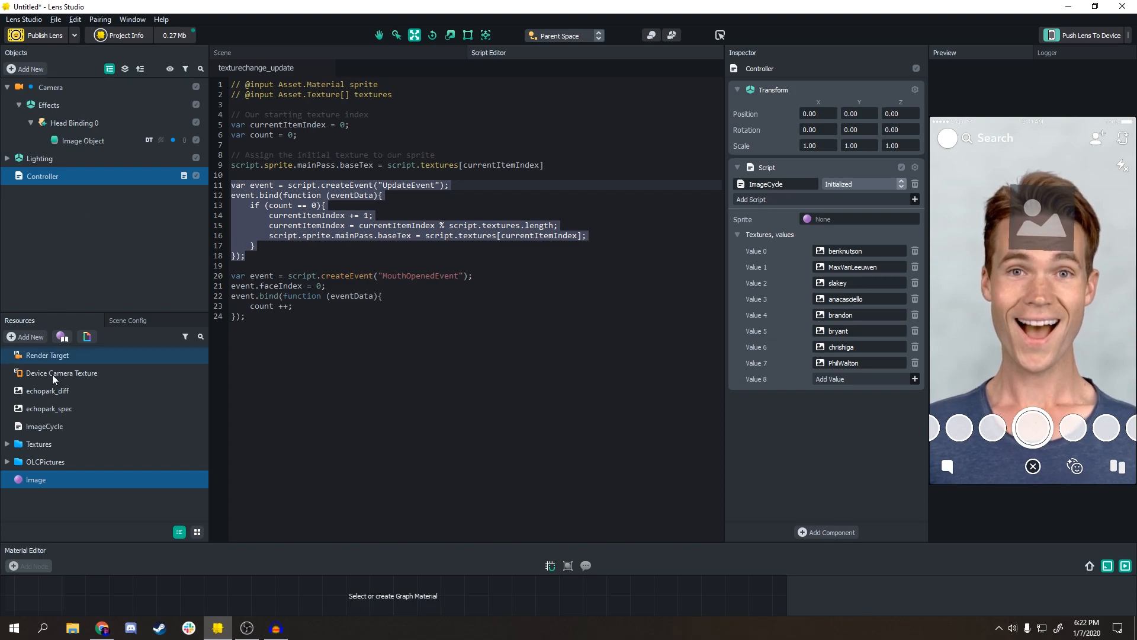